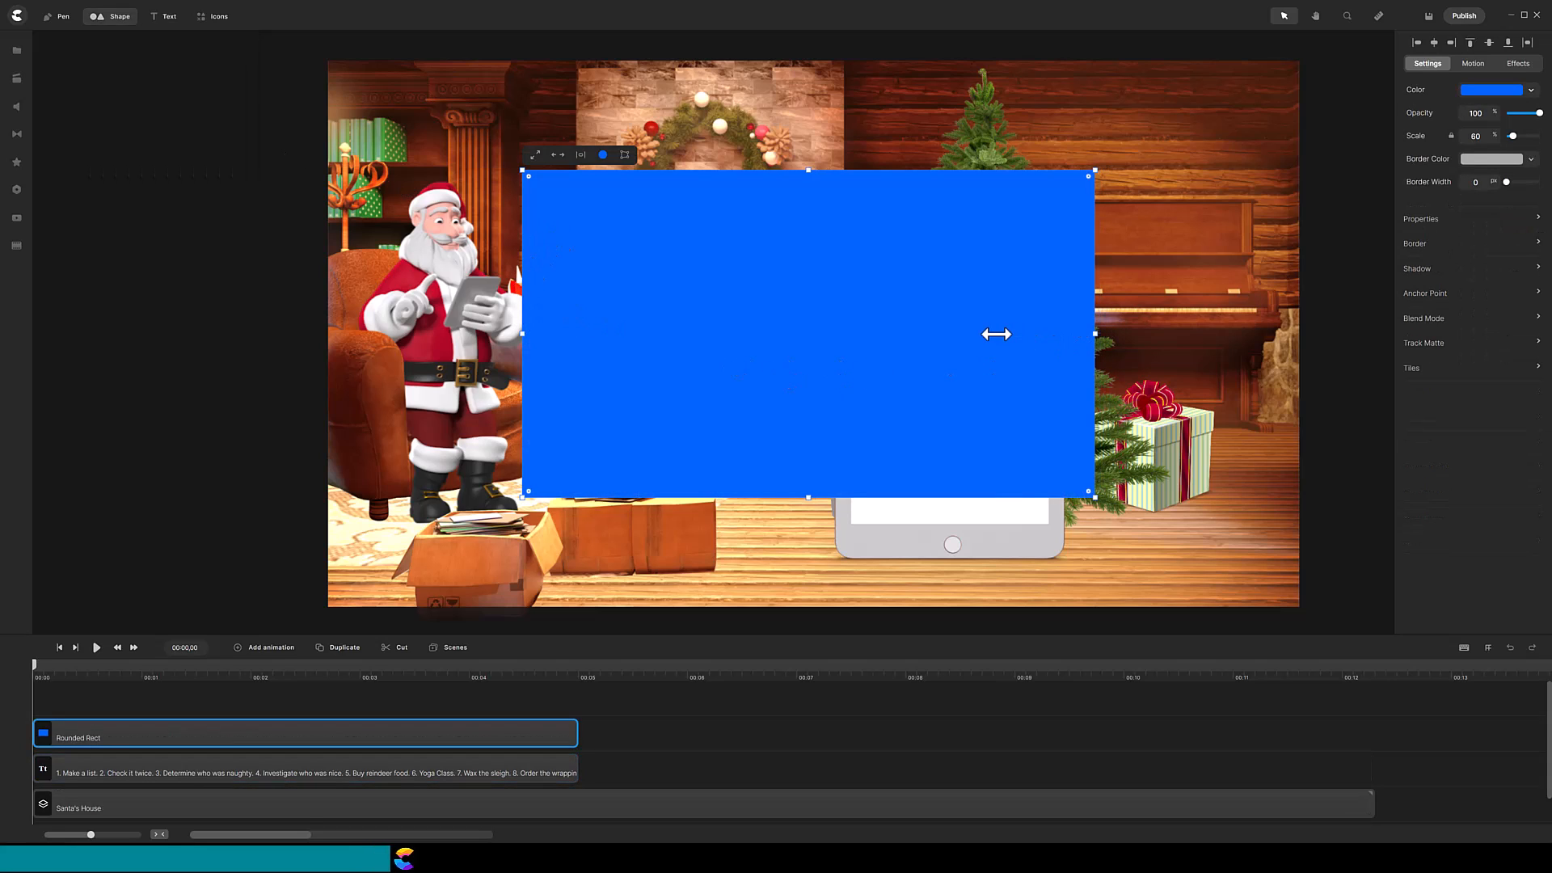
Step: Make the rounded rectangle white and group it with the numbered list text
click(1494, 89)
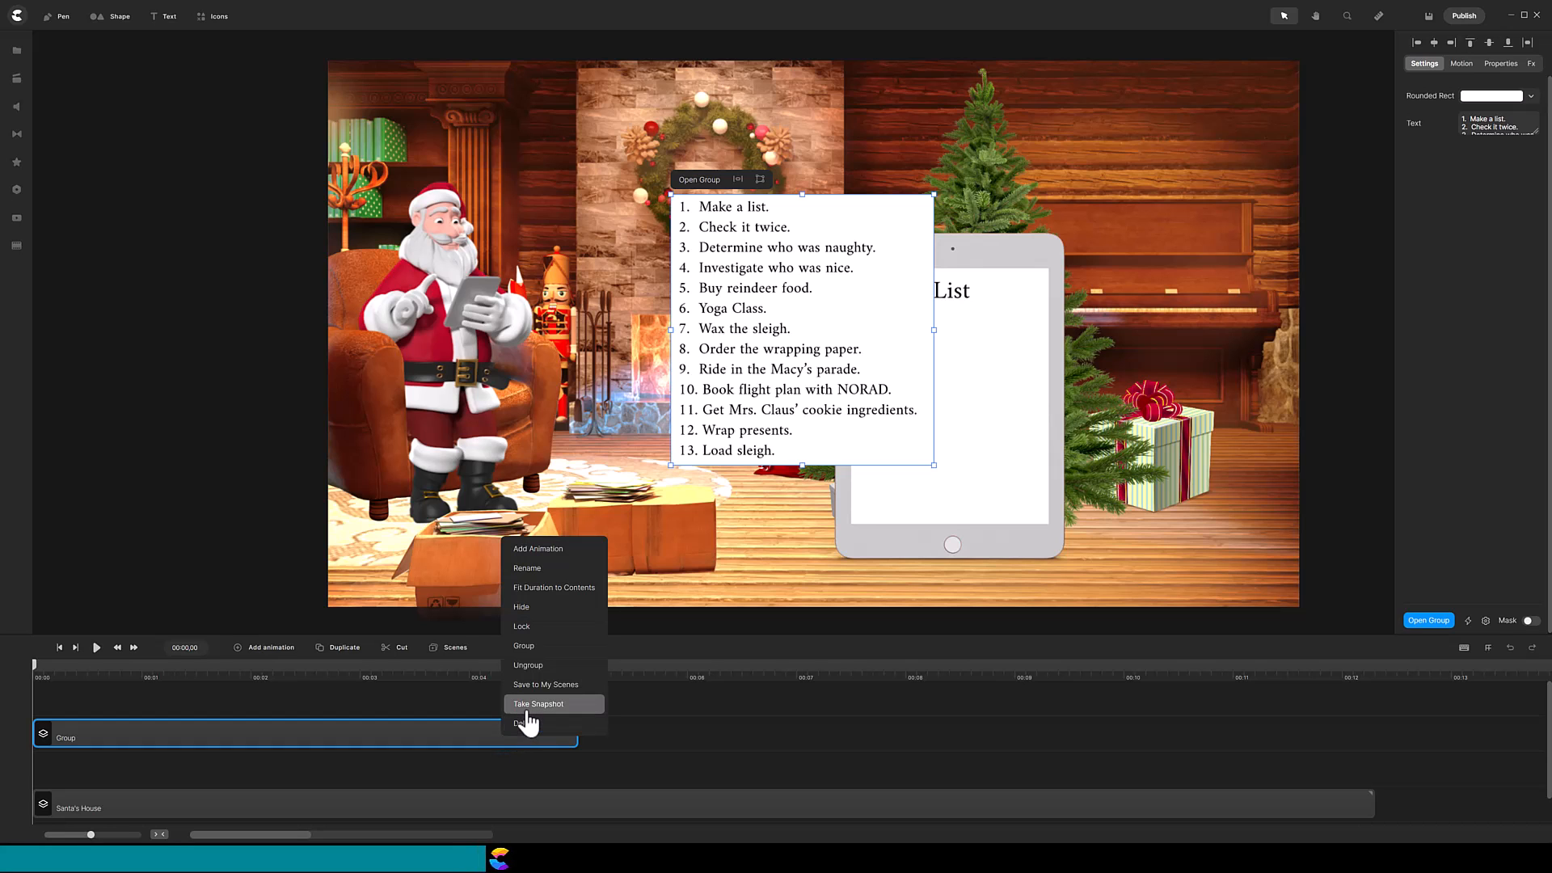
Step: Snapshot the grouped list into an image fitted to the tablet screen and duplicate it
click(539, 704)
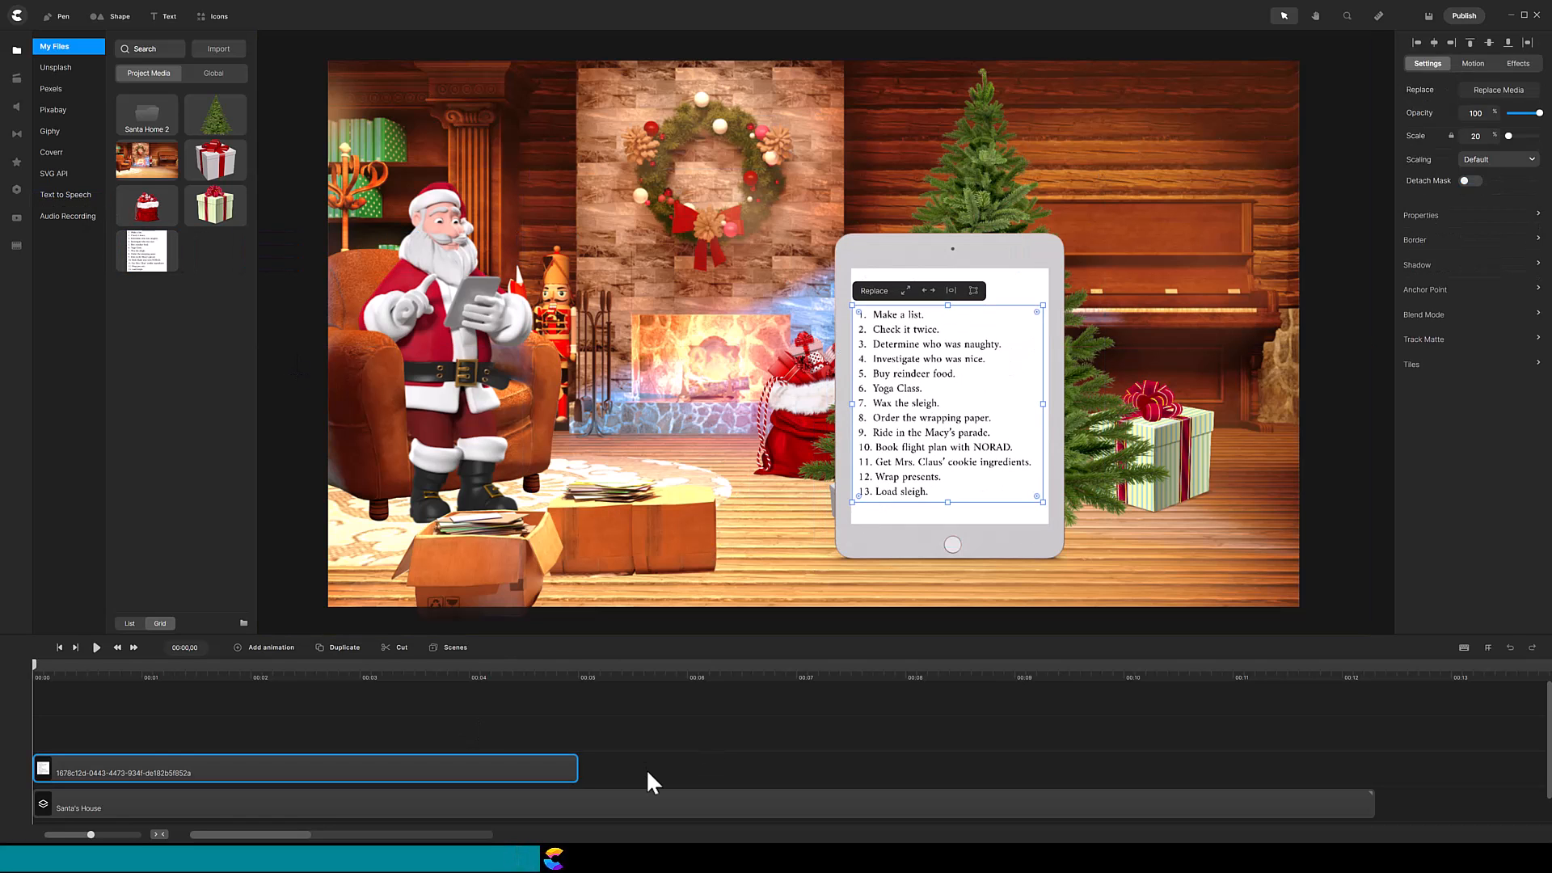
click(343, 646)
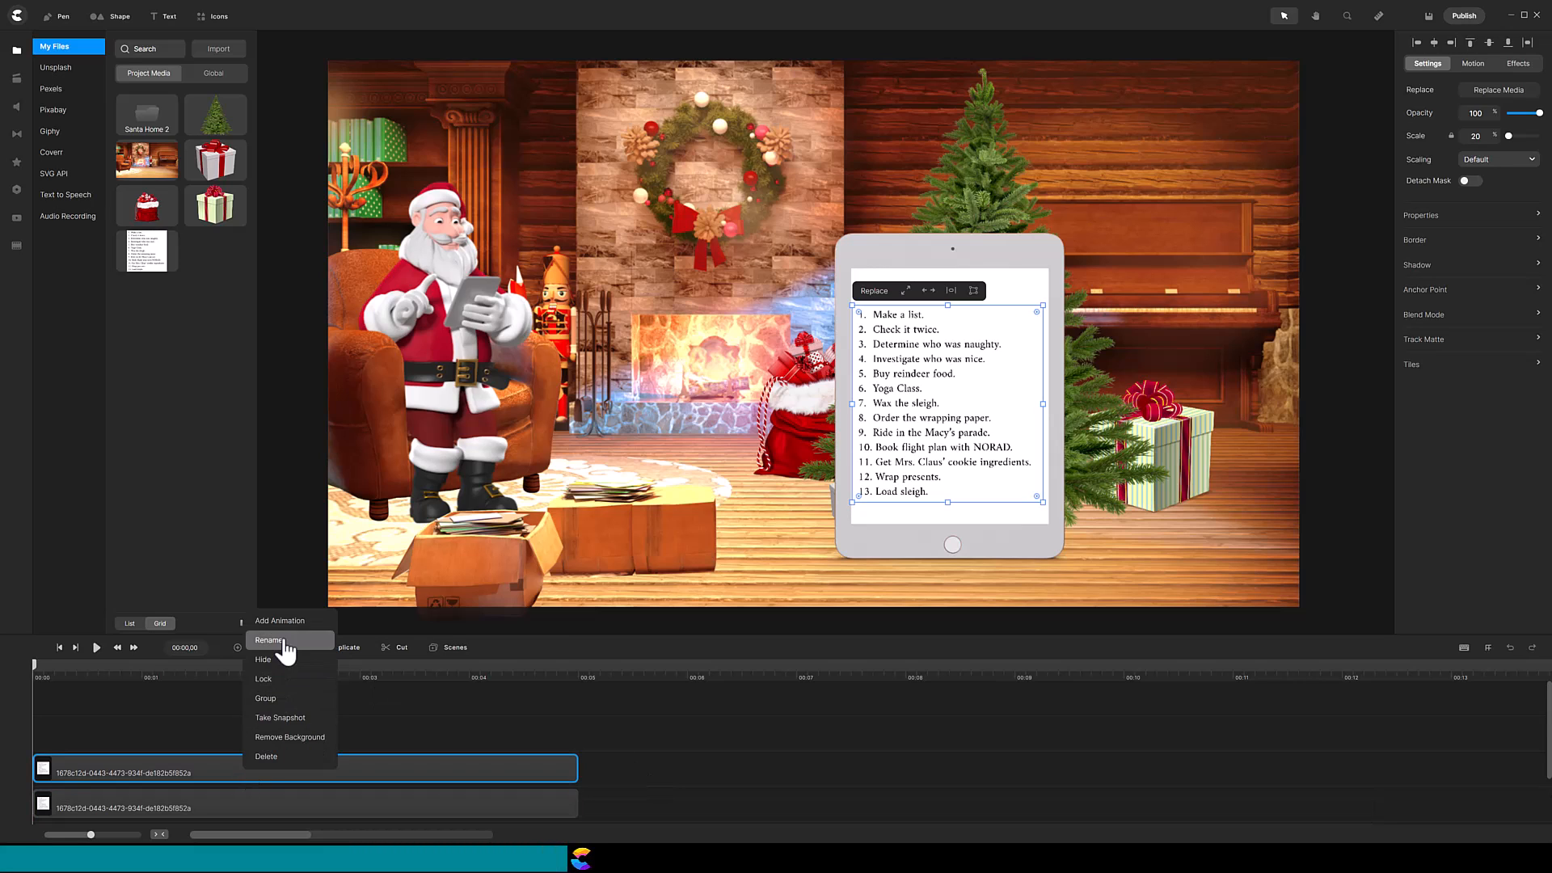
Step: Rename the list image copies 1, 2 and 3 and give each a #ff0000 red border
click(268, 640)
text(1)
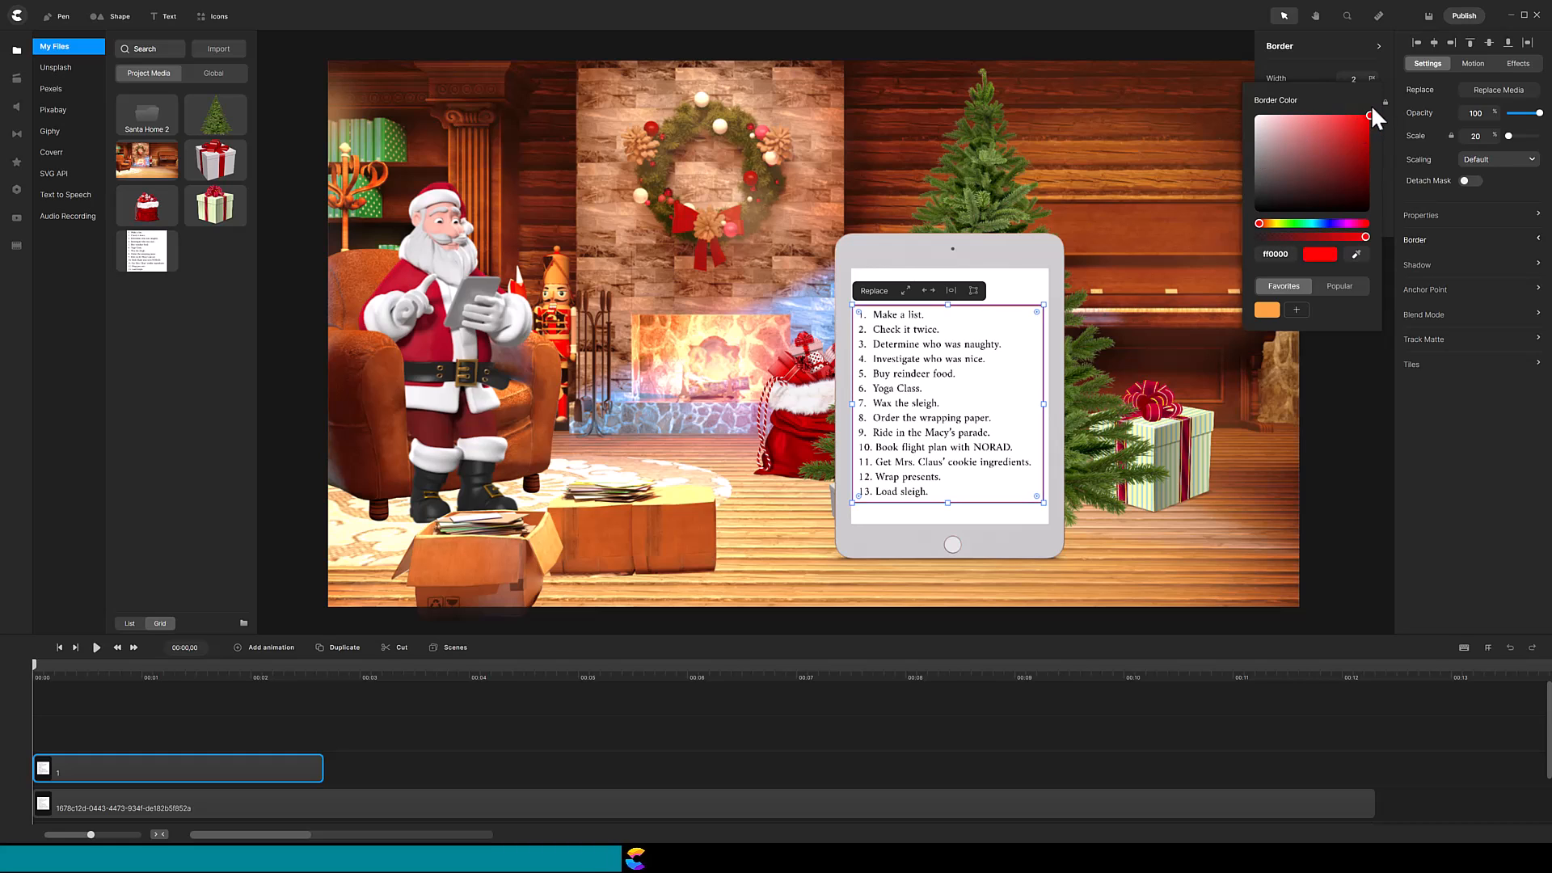
click(343, 647)
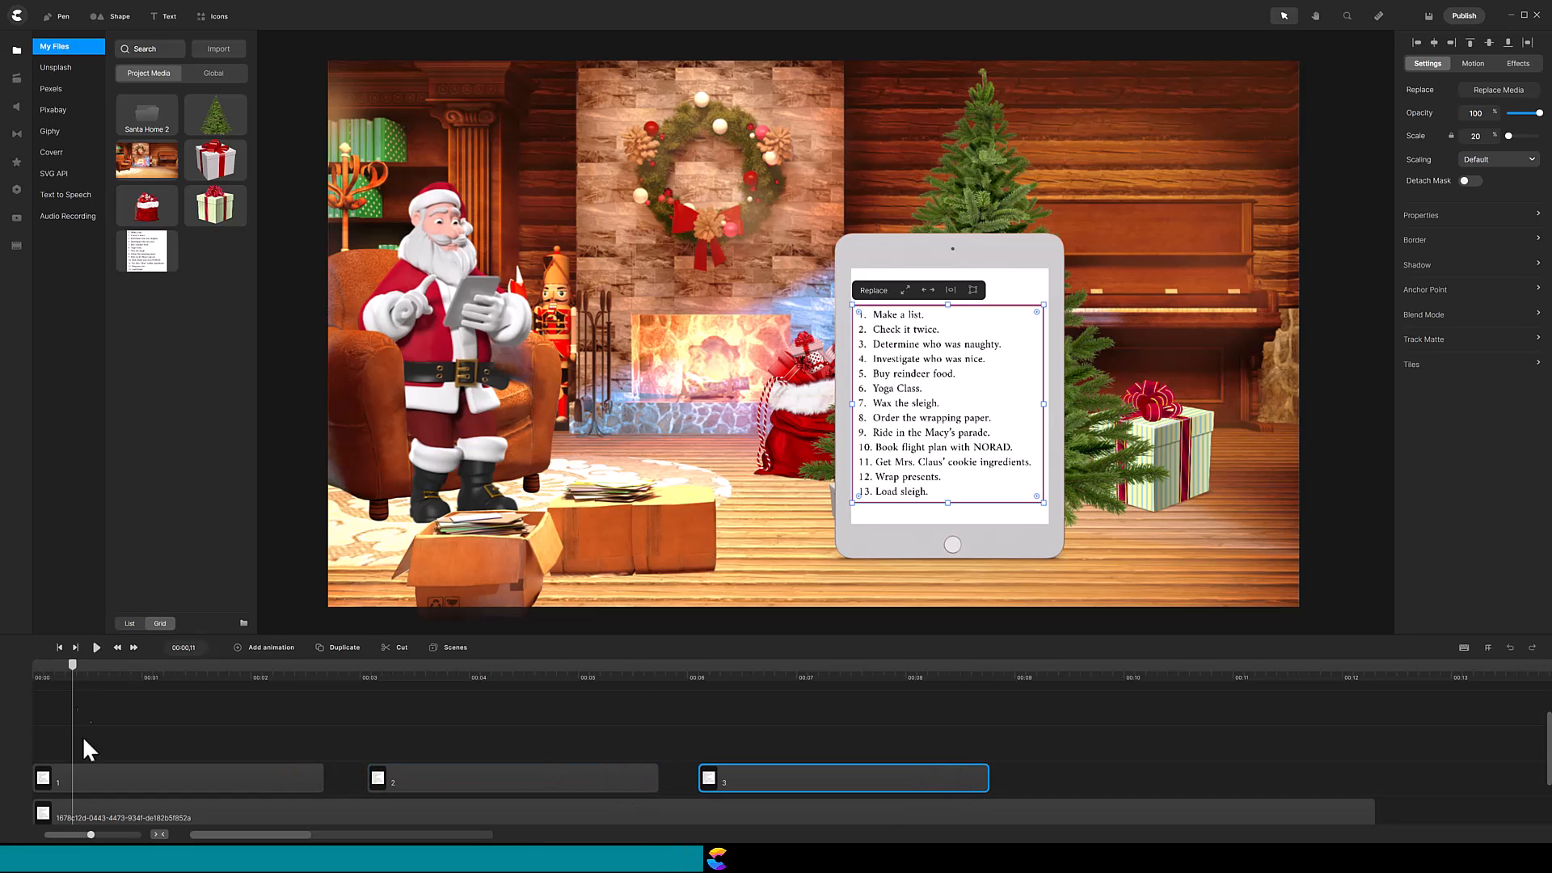
Step: Crop each list copy down to a single line so a red box frames one item
click(177, 778)
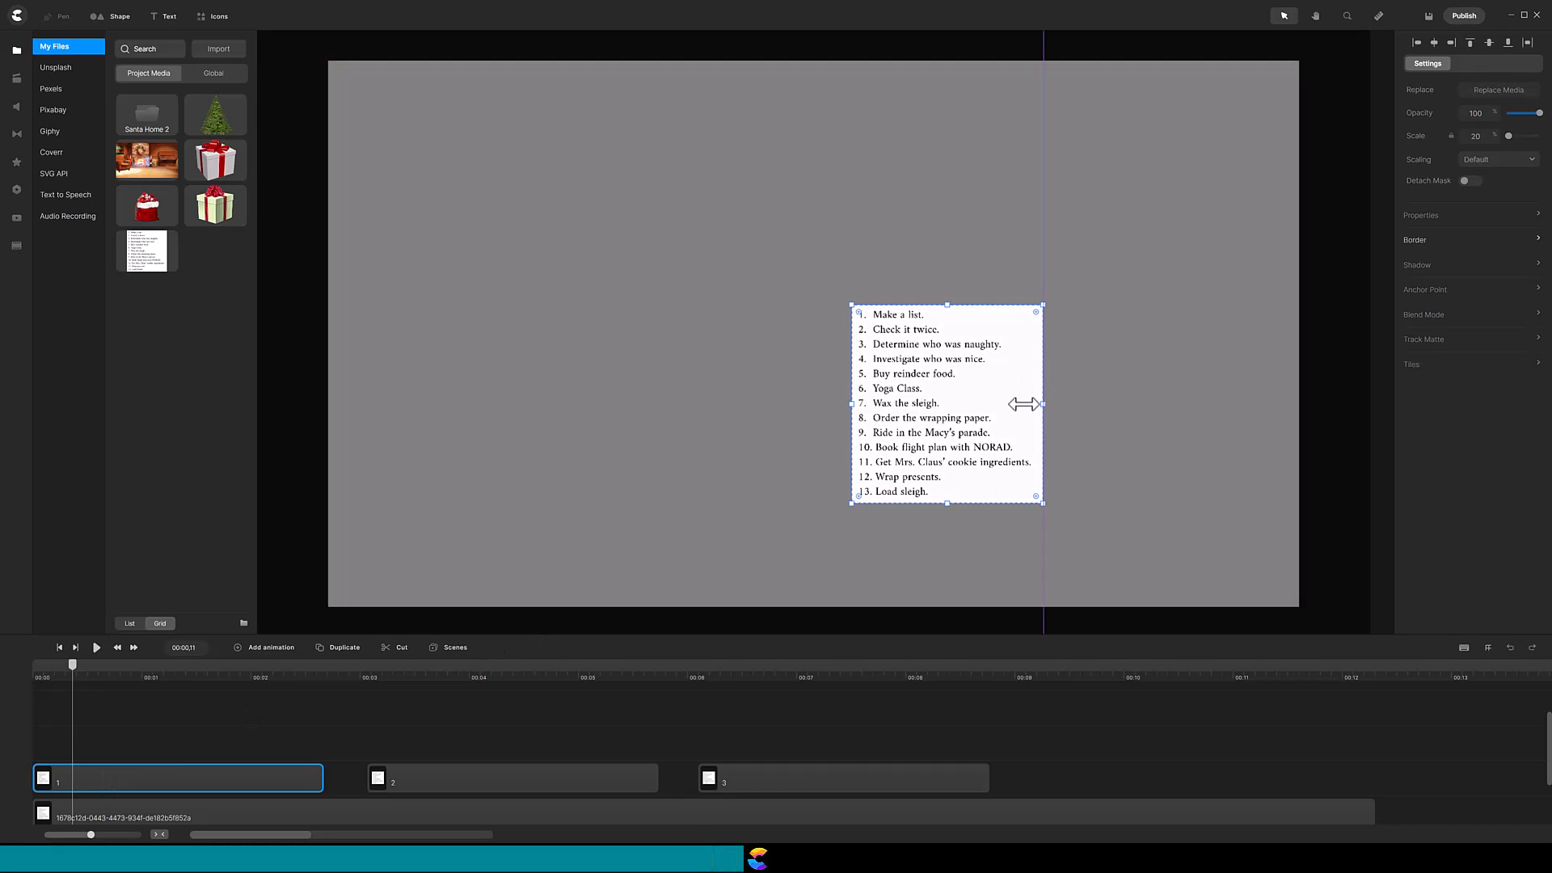
drag(1039, 405, 932, 404)
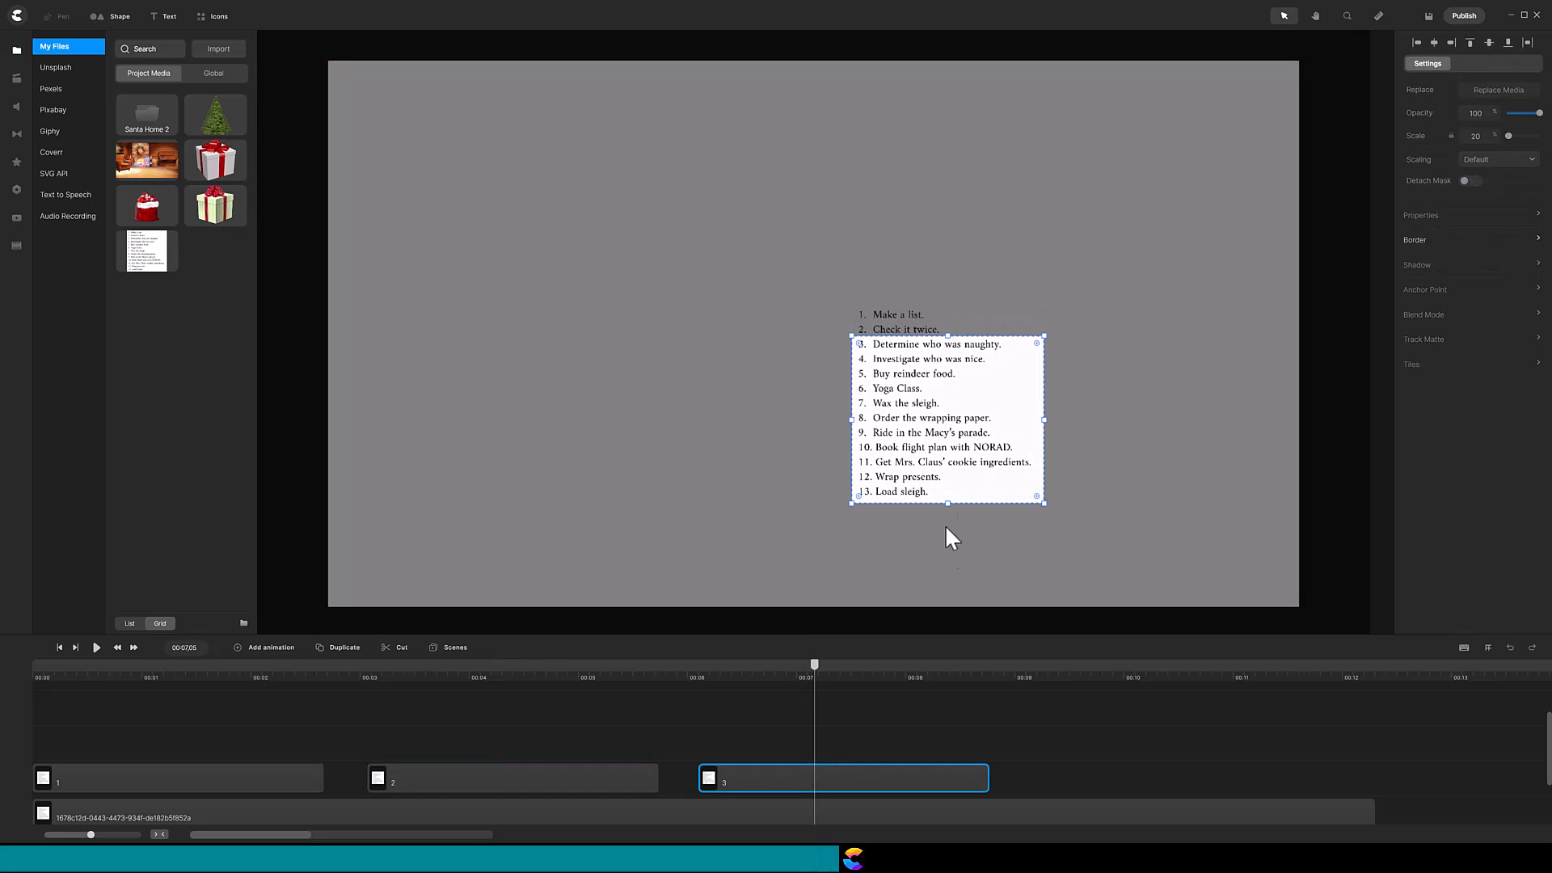
click(935, 343)
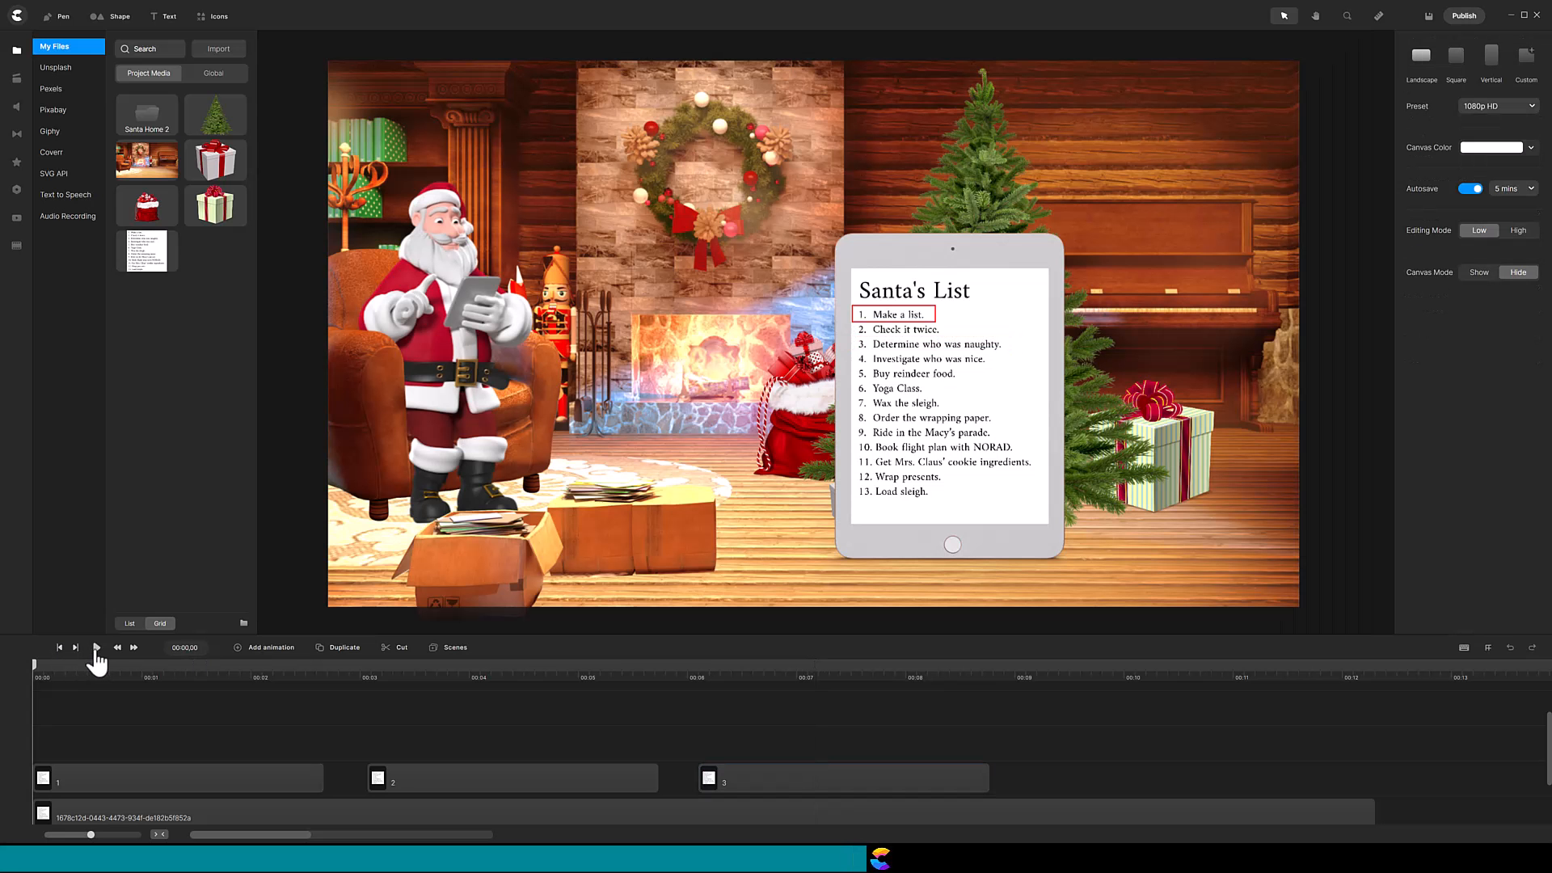
Step: Add an animation to item 1 with Position, Scale, Border and Shadow properties enabled
click(96, 646)
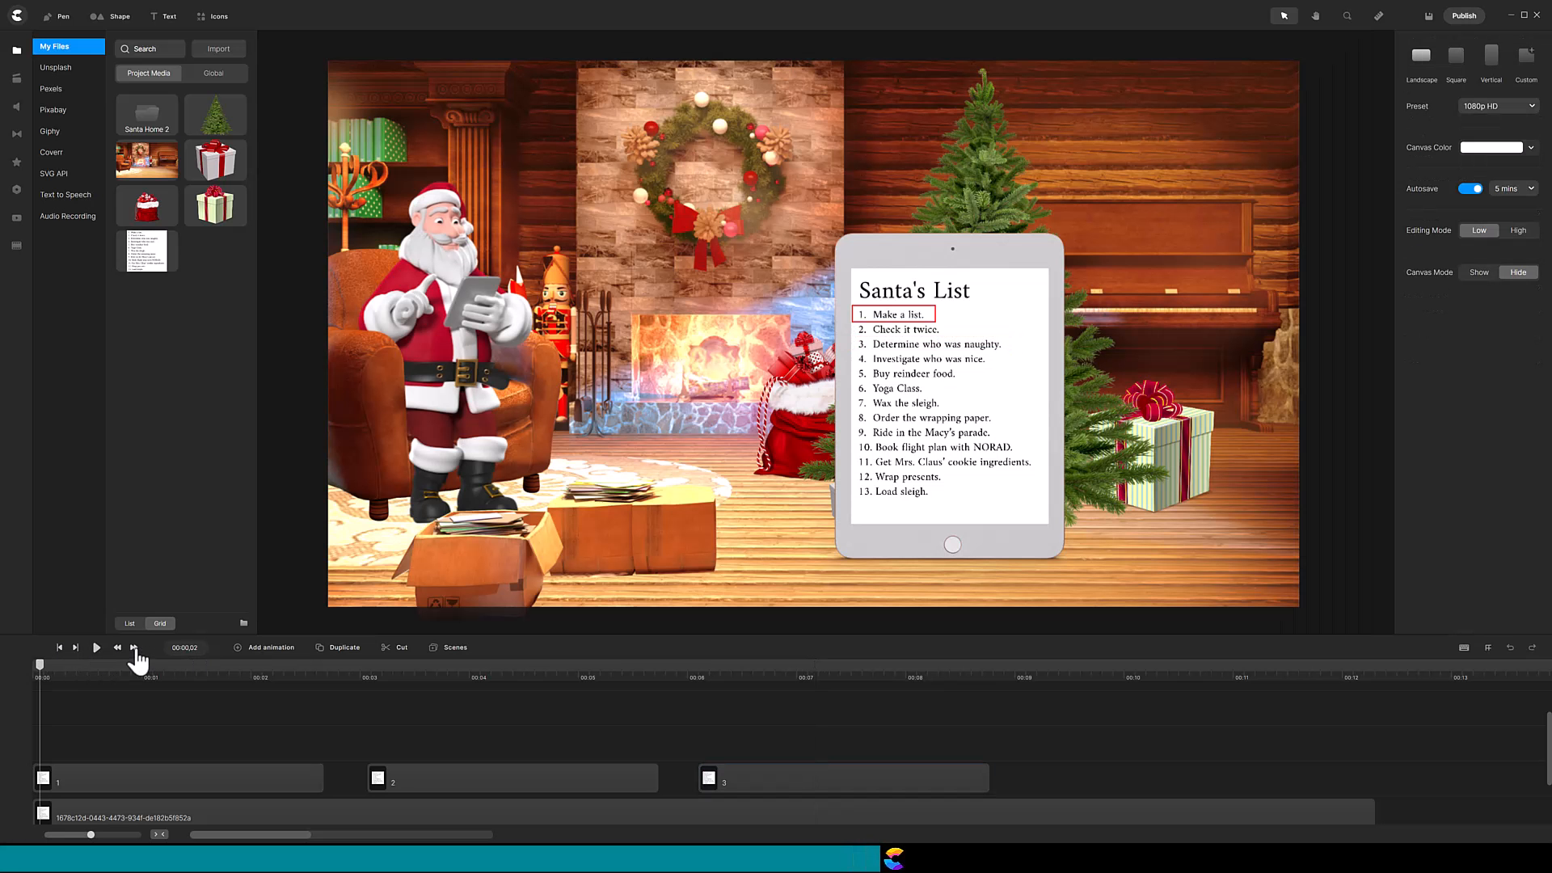
click(893, 314)
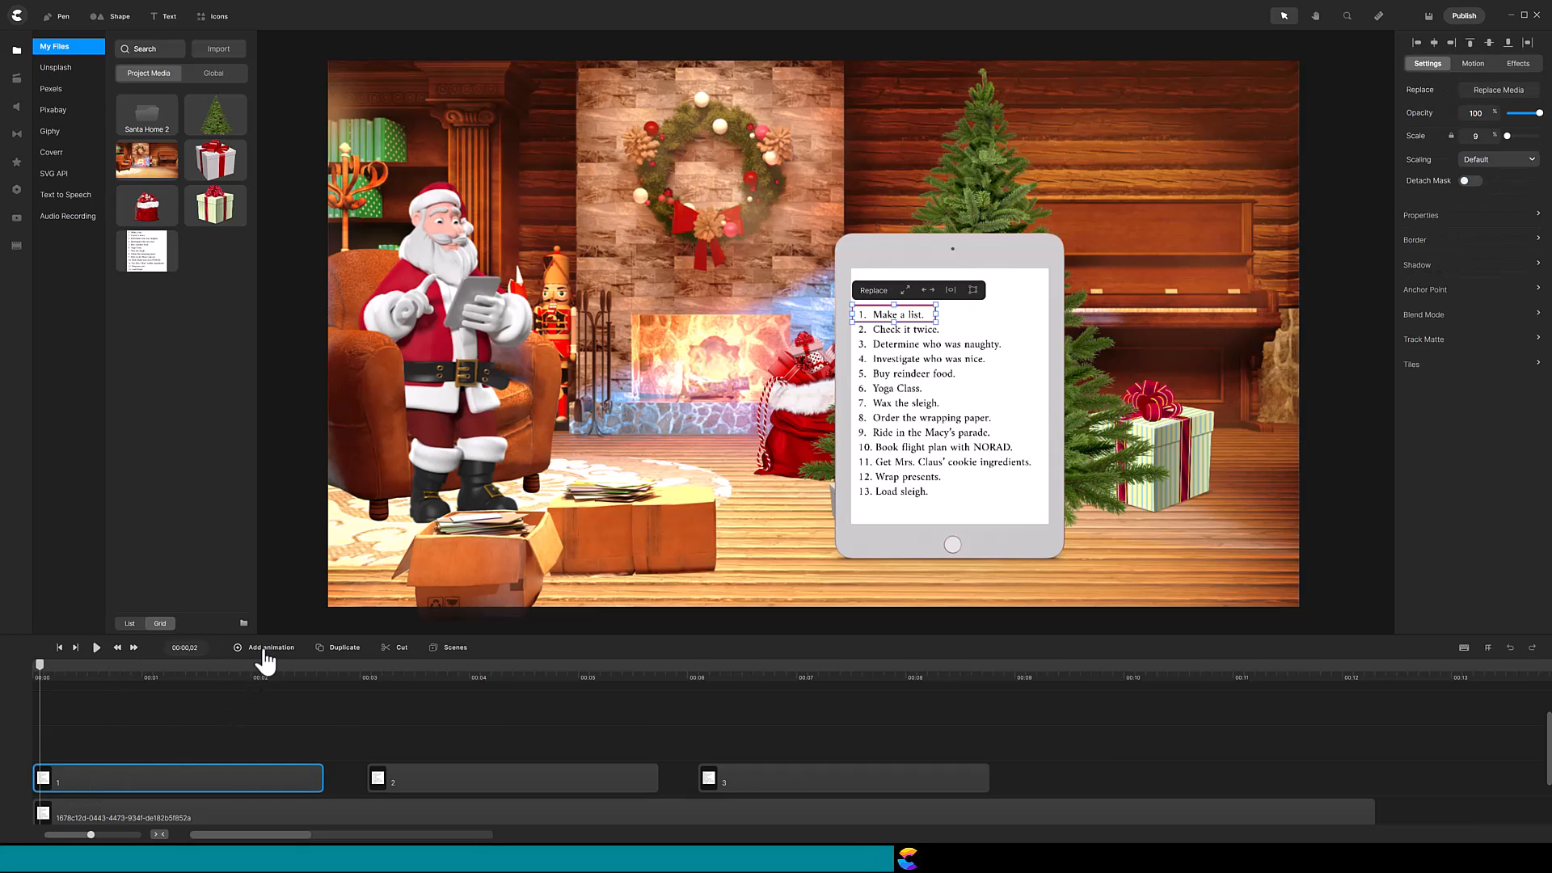
click(270, 647)
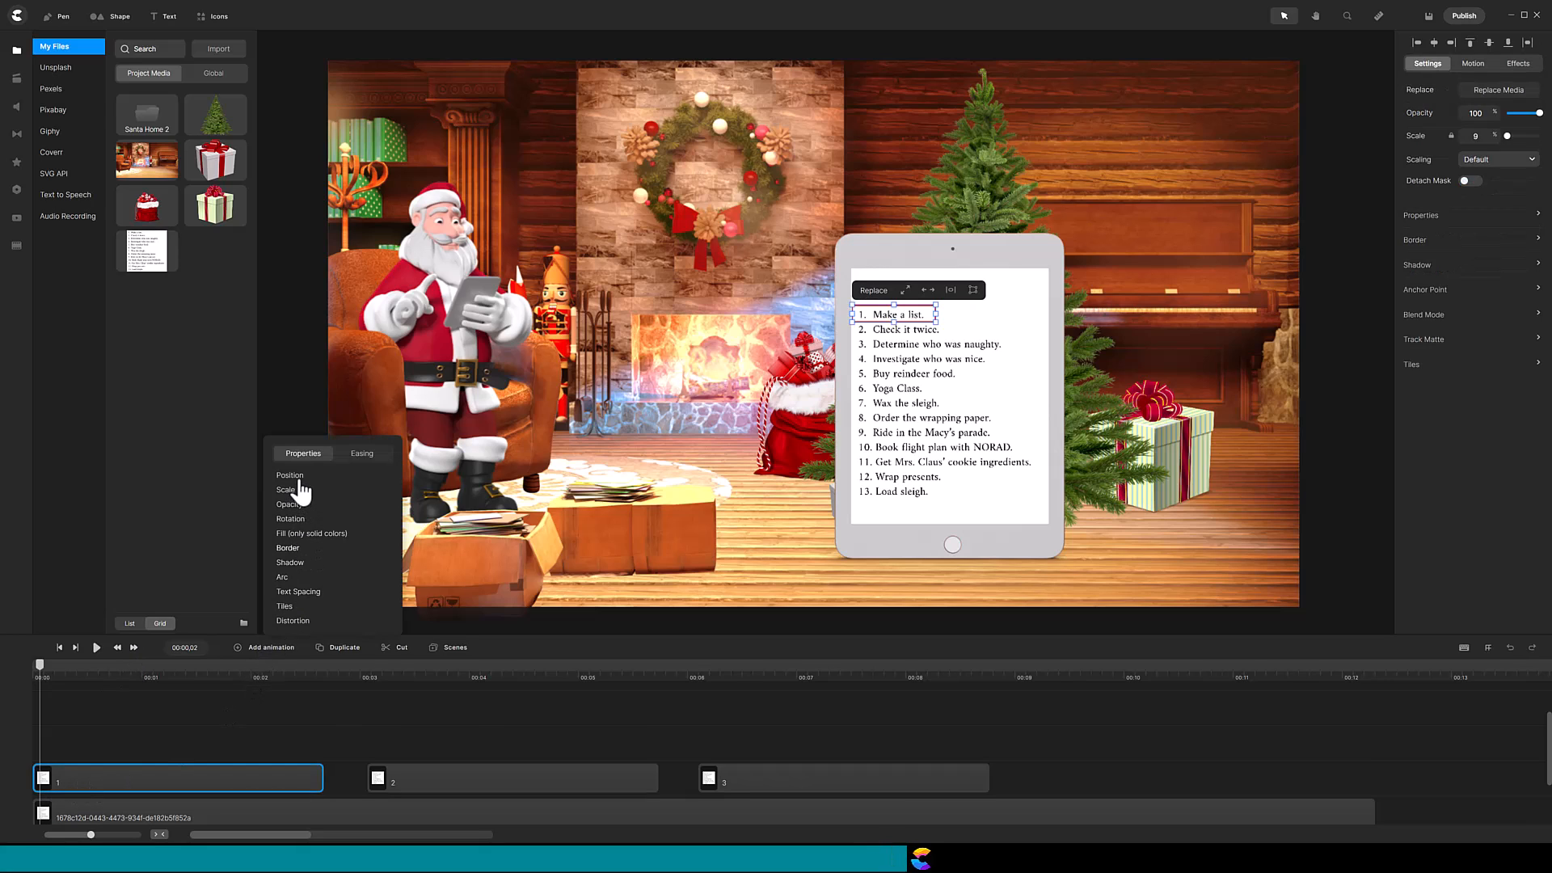
click(286, 489)
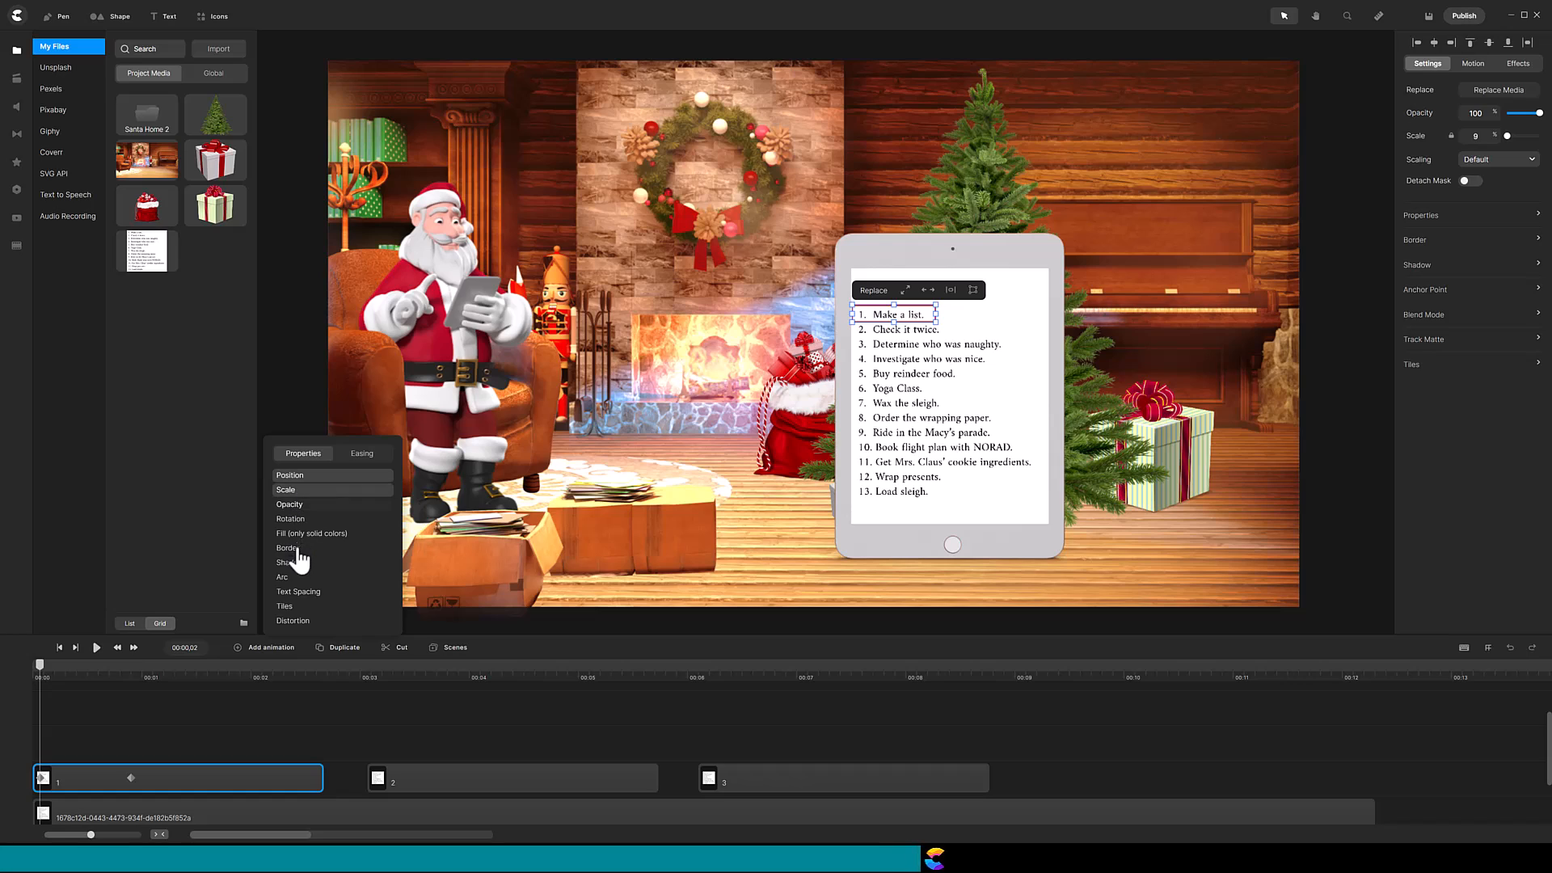
mouse_move(300, 569)
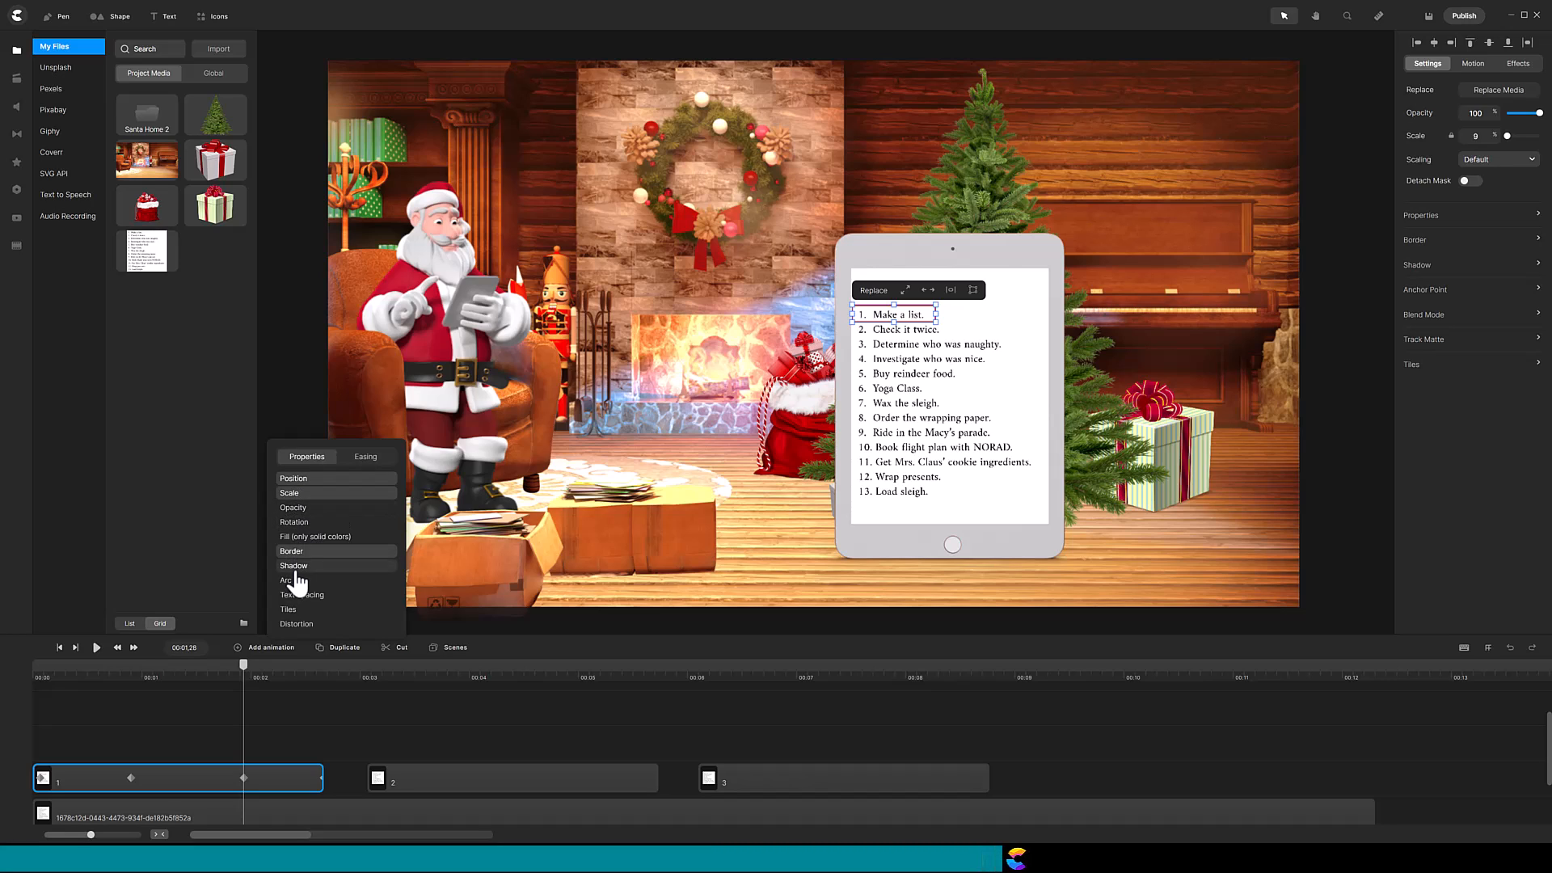
click(513, 778)
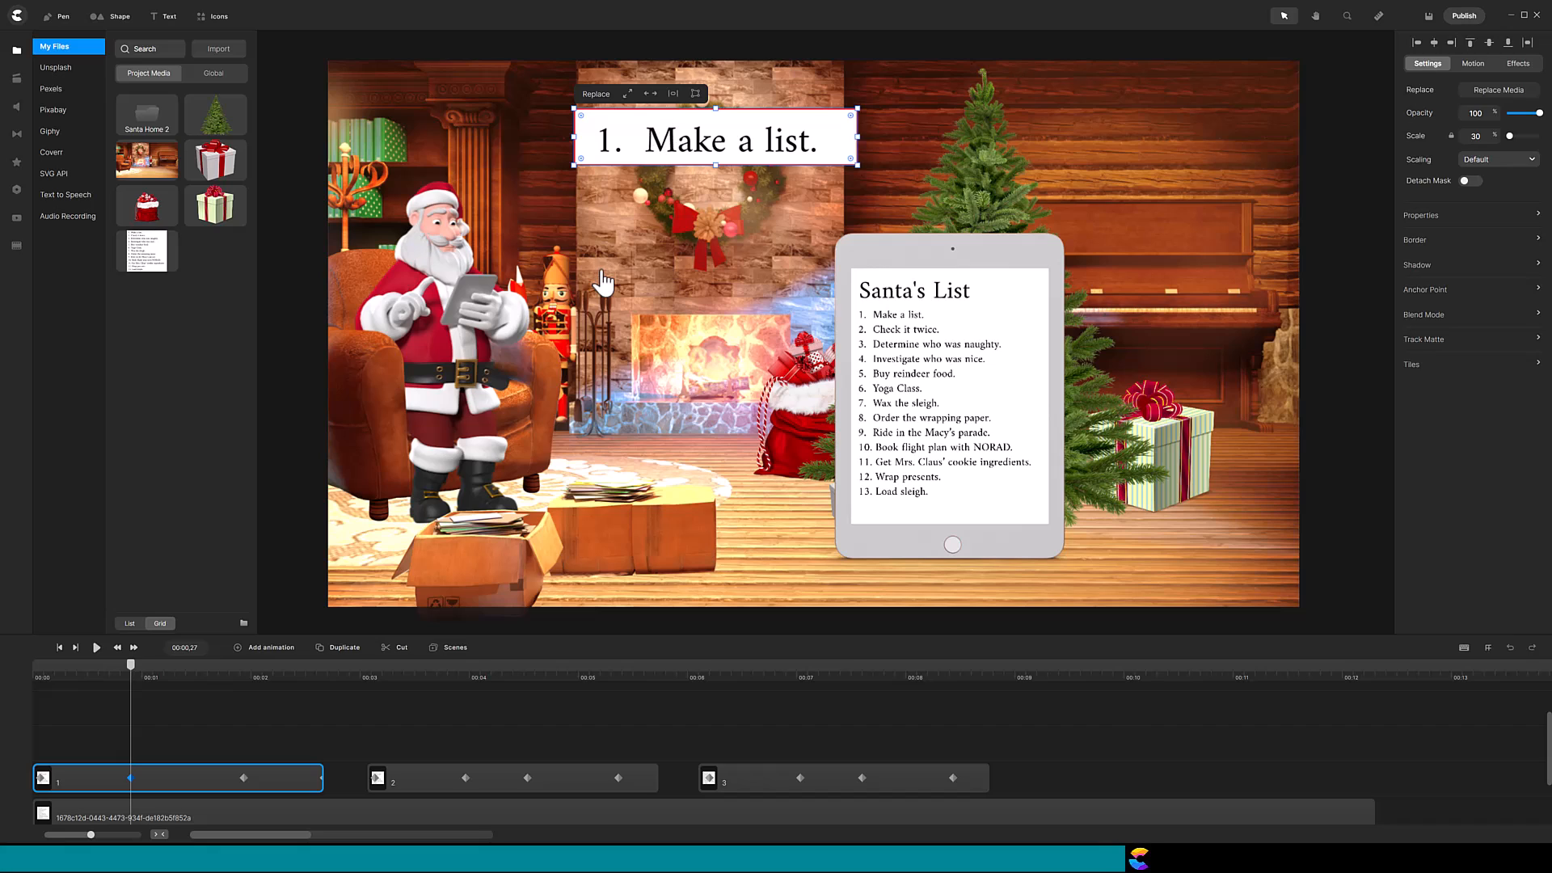
Step: At the second keyframe, thicken item 1's red border width and soften its shadow blur
click(1415, 240)
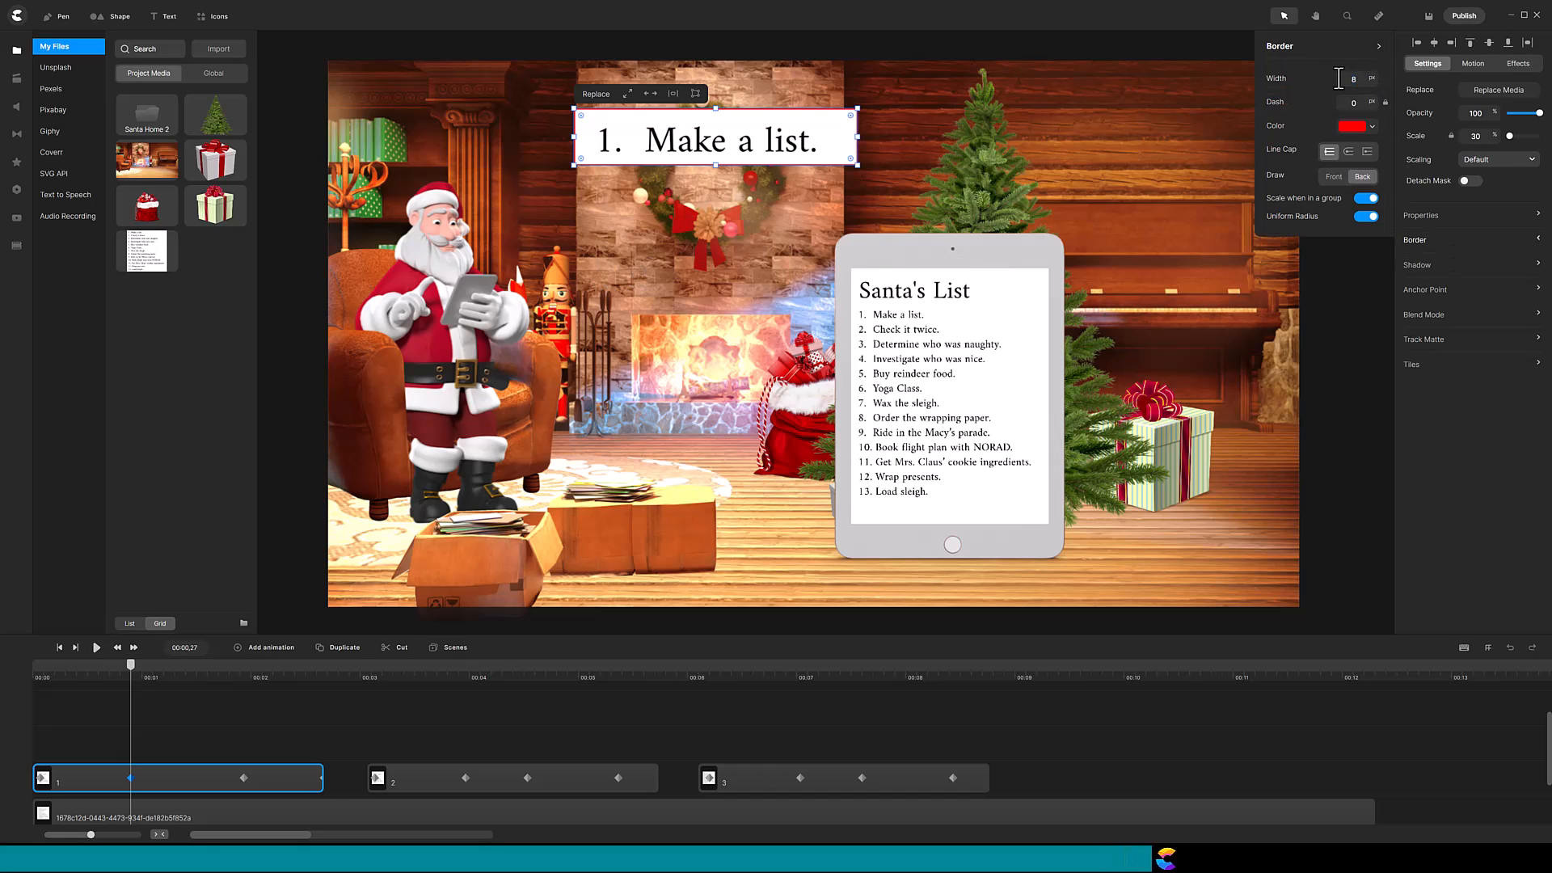
click(1418, 264)
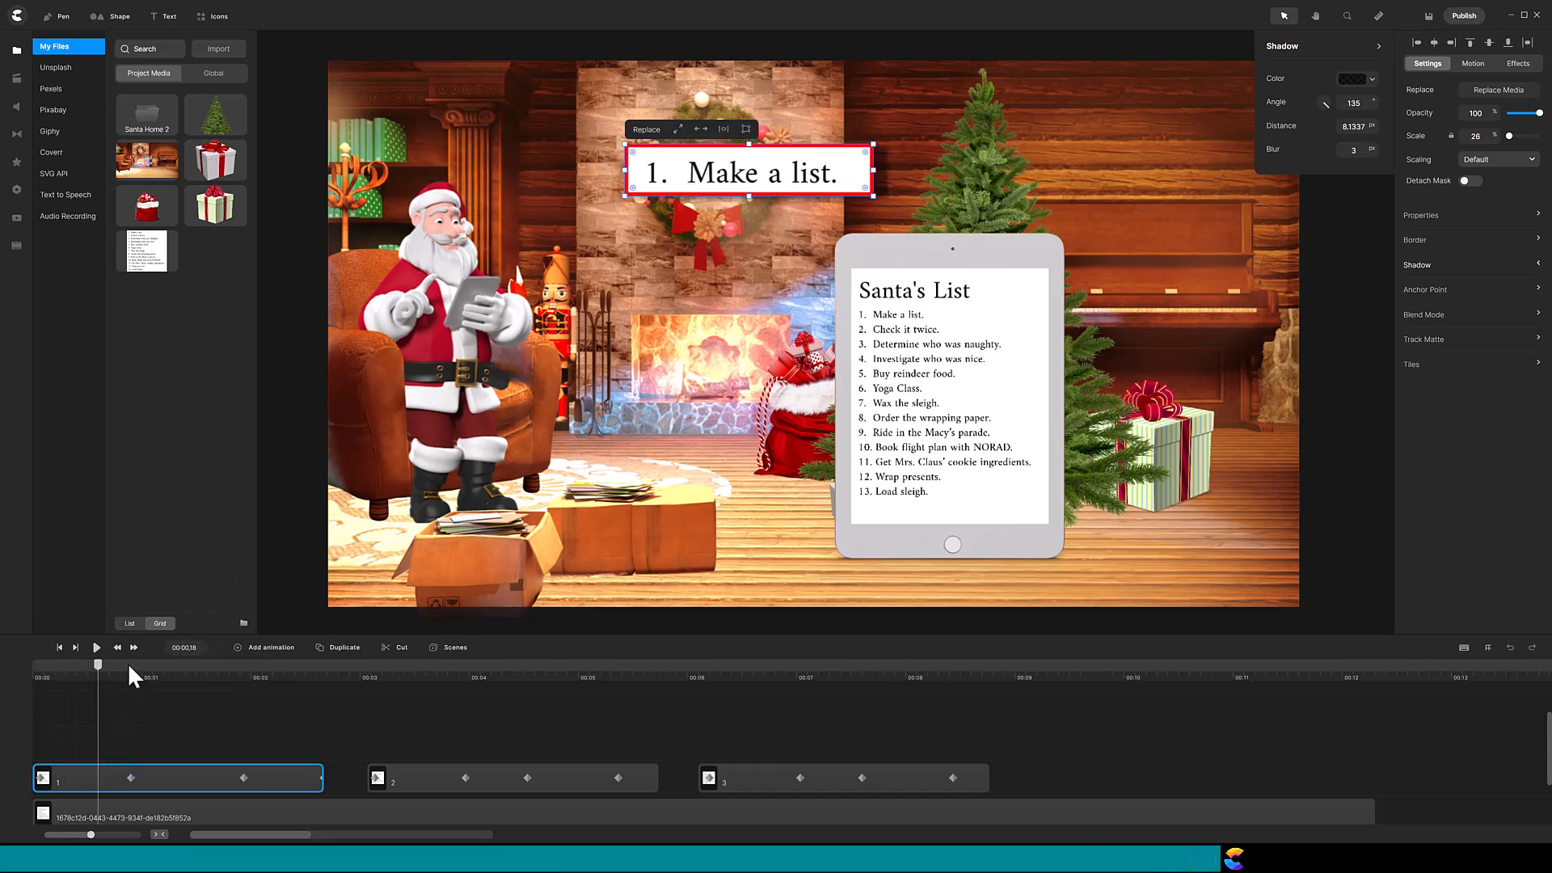
drag(97, 663, 169, 663)
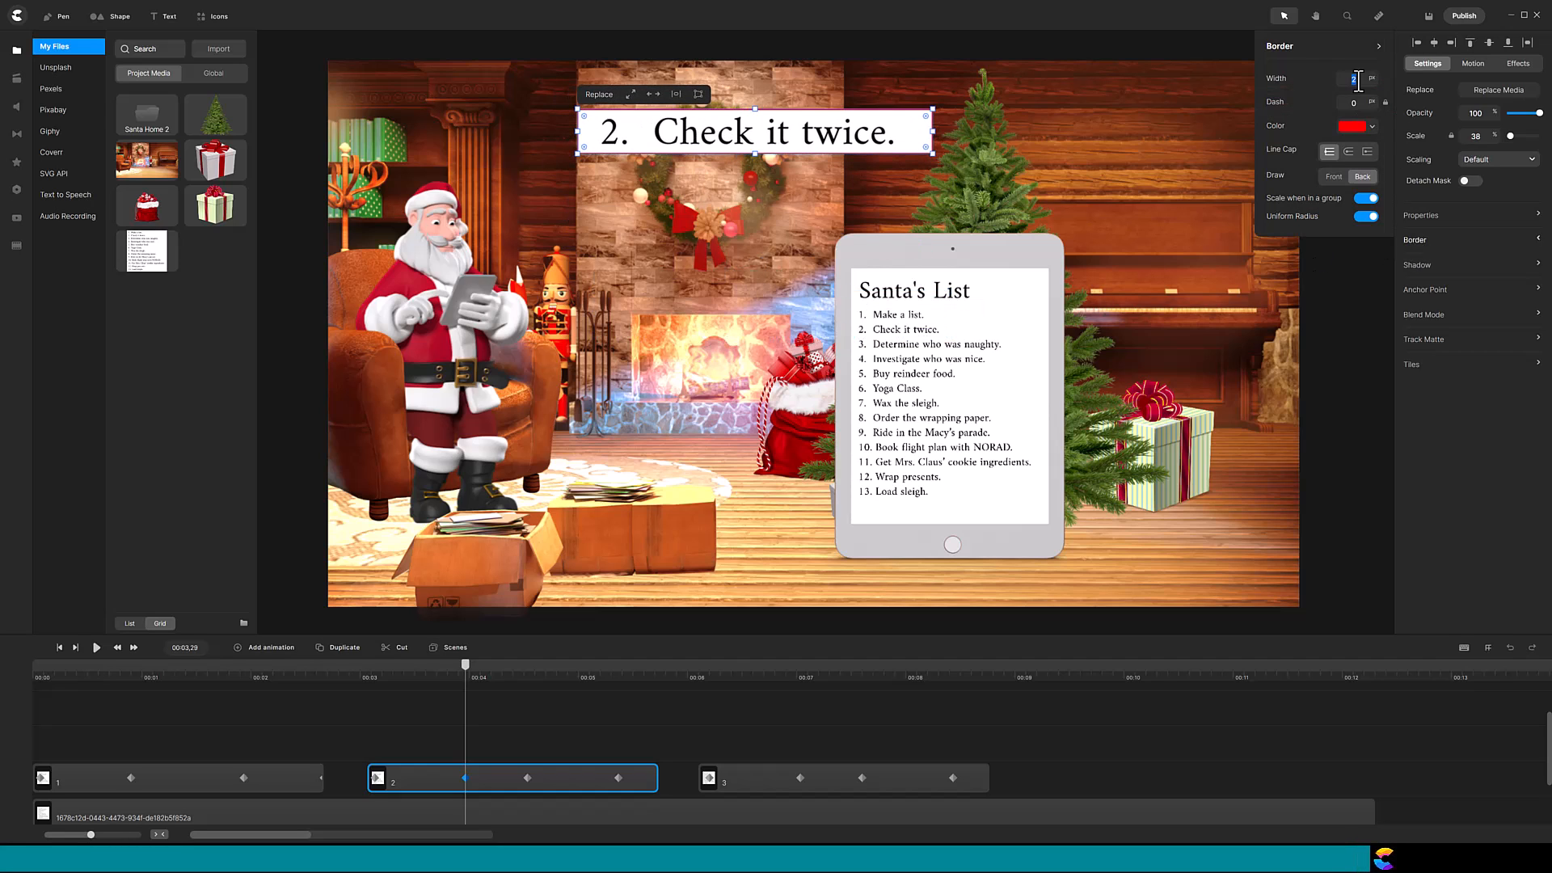
Step: Raise Border Width and Shadow Blur on items 2 and 3, then restart playback
click(1416, 263)
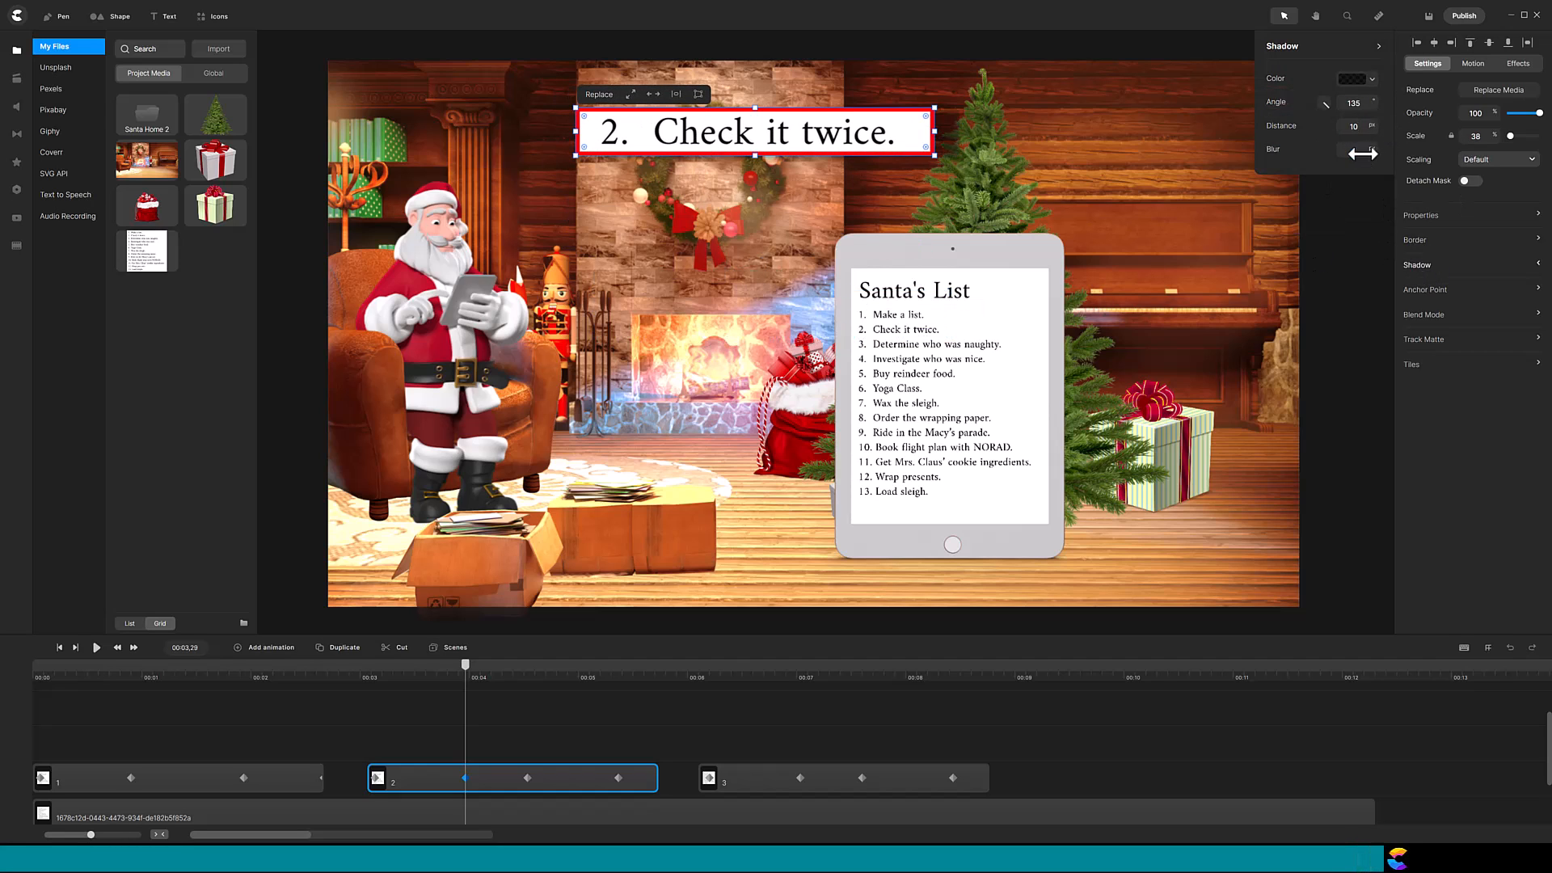
click(724, 778)
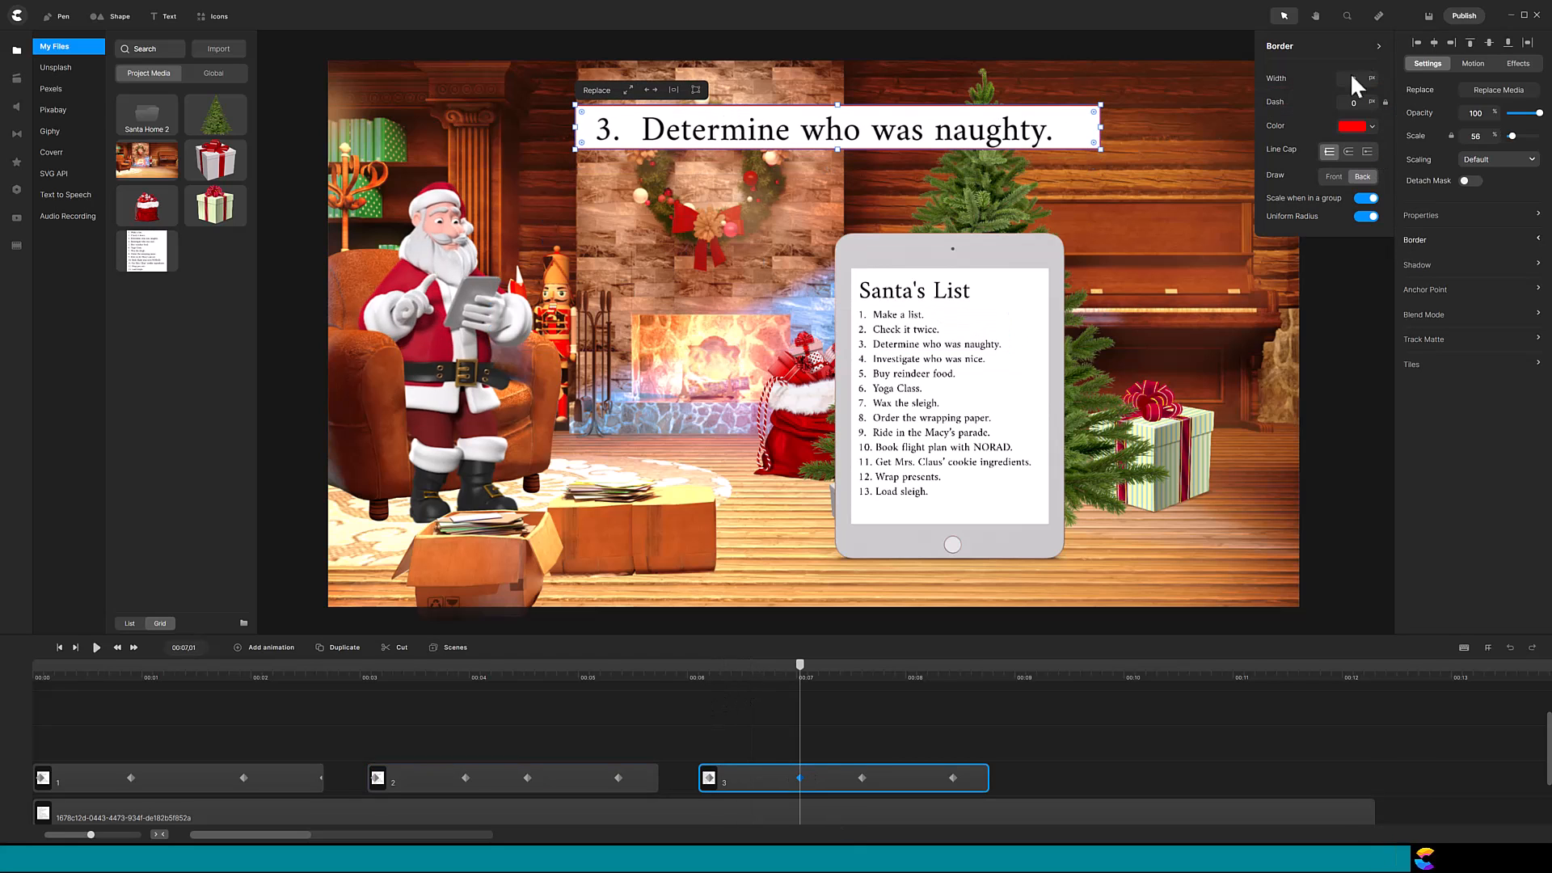
click(1416, 264)
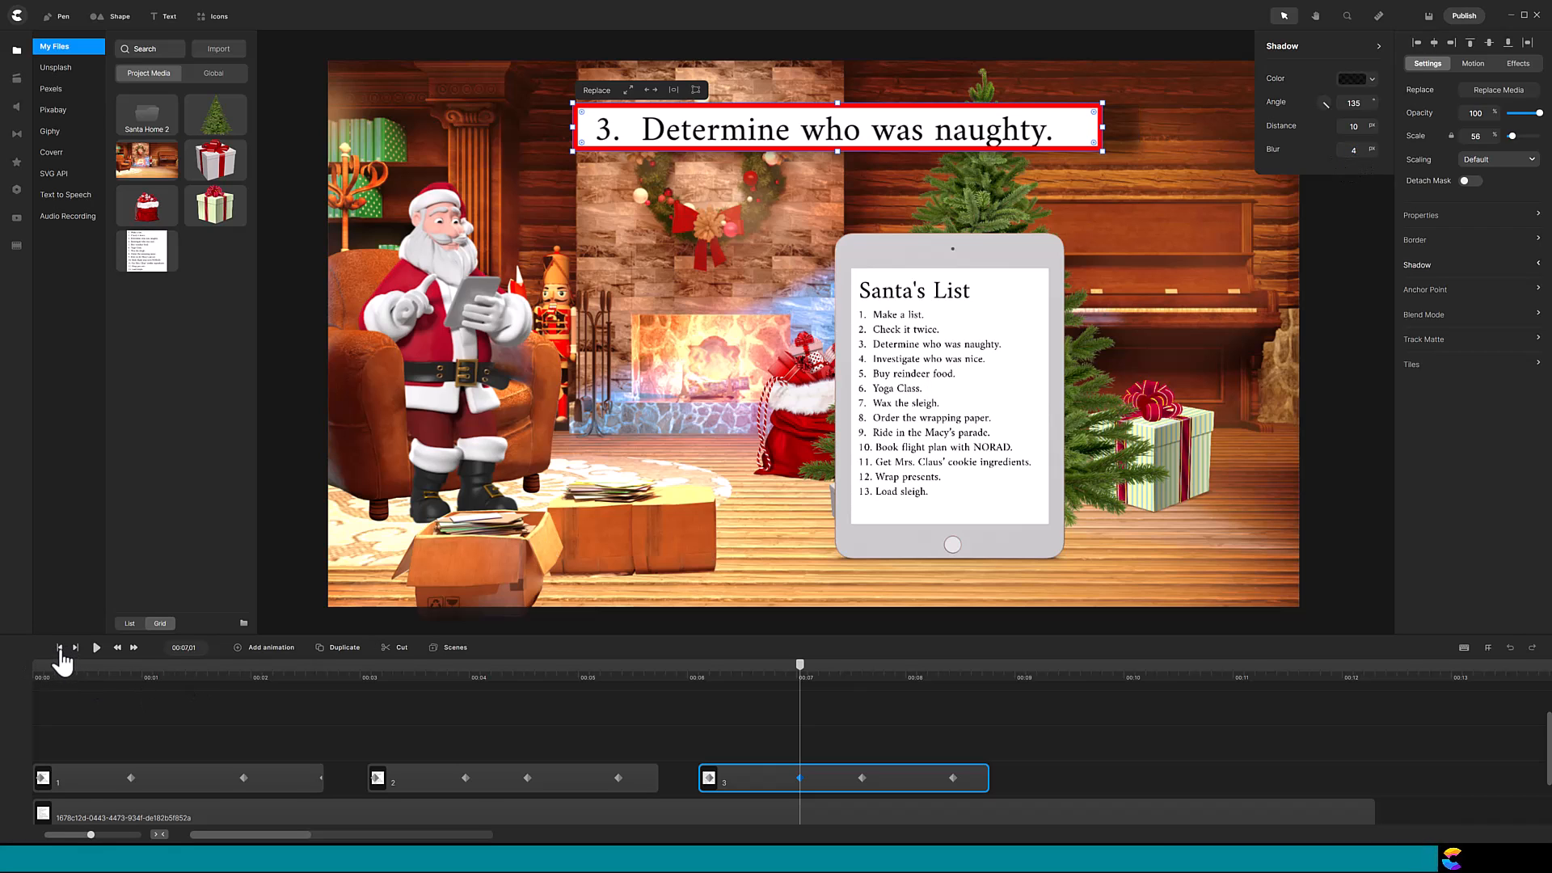
click(95, 647)
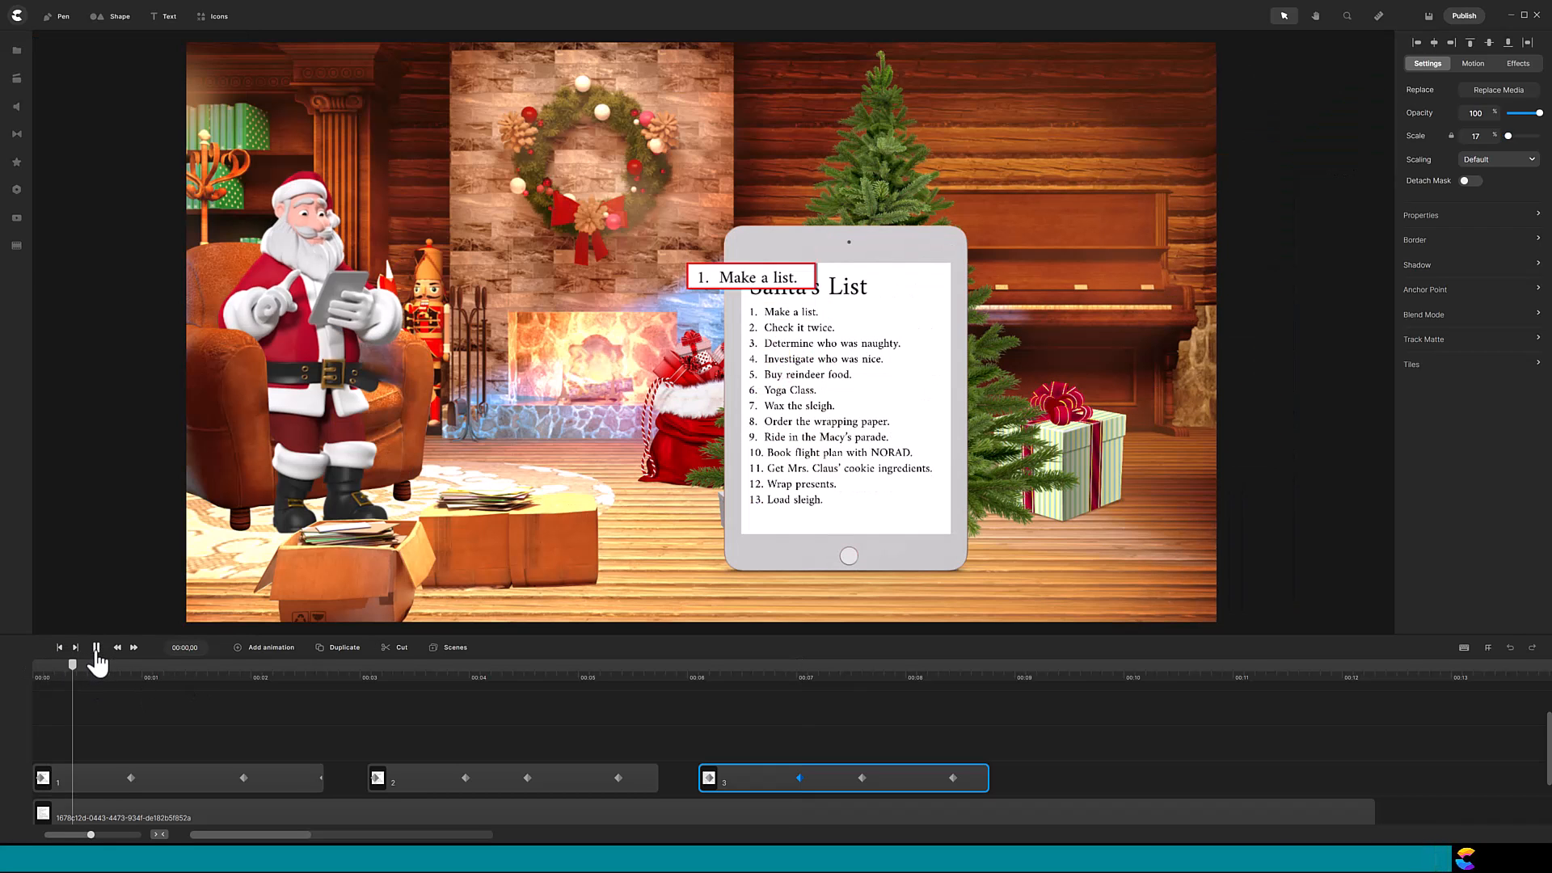